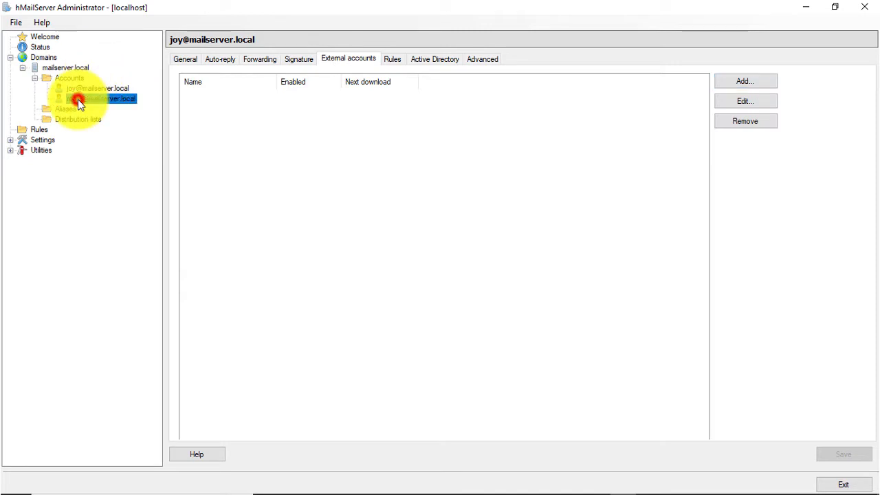
Select robin's account, show its External accounts, and start adding a new external account
left_click(89, 98)
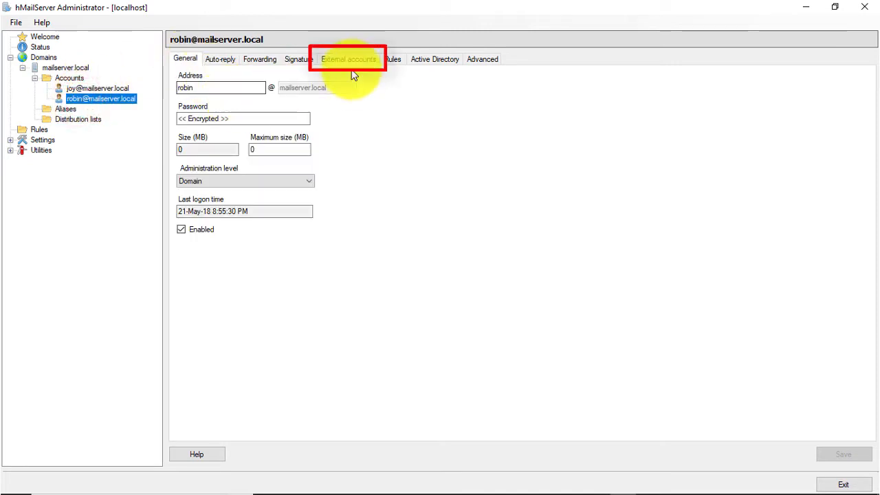
left_click(350, 58)
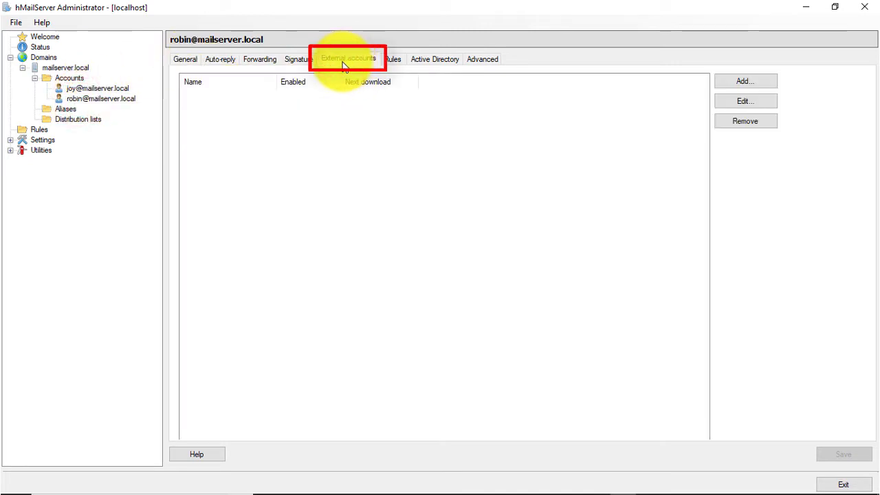
left_click(745, 81)
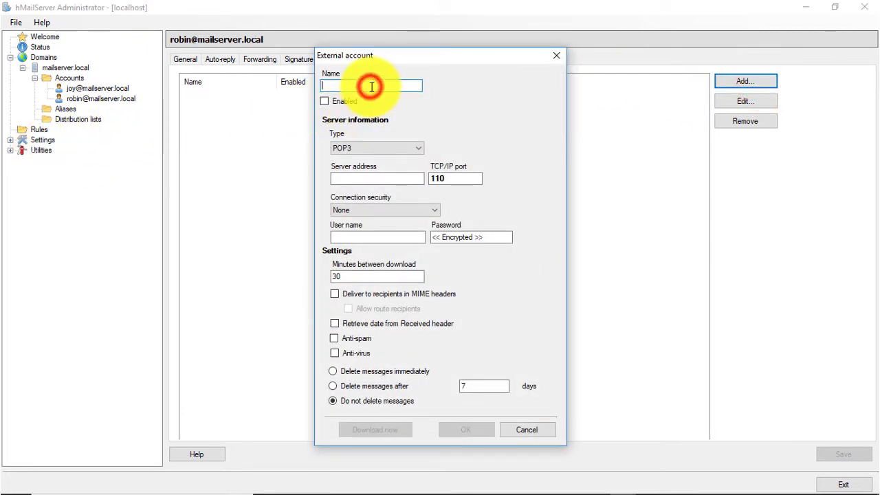
Name the external account 'robin' and mark it Enabled
left_click(371, 85)
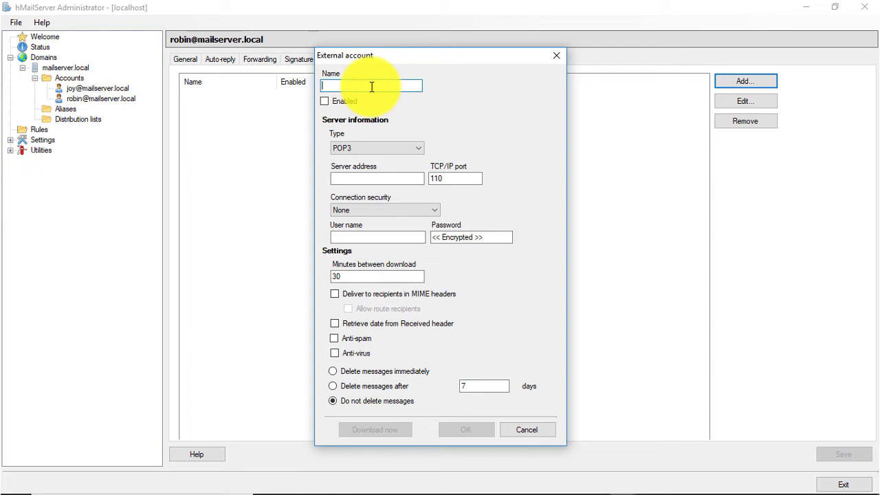
type("robin")
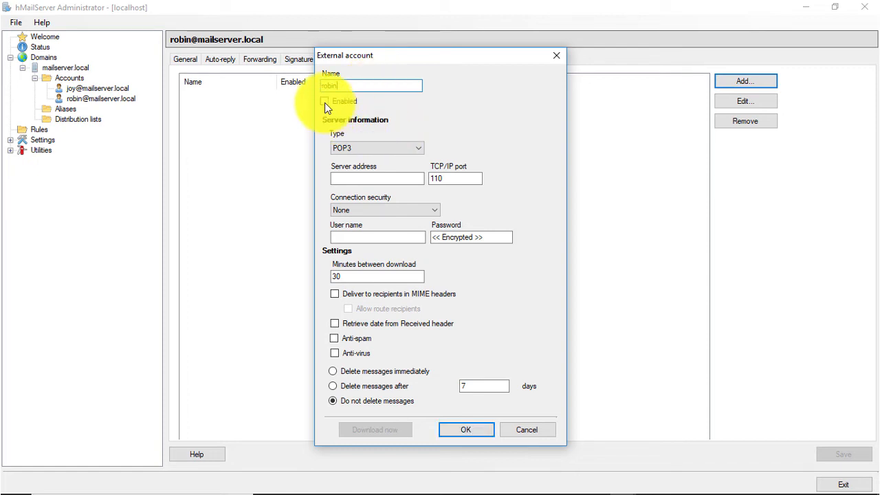
left_click(325, 101)
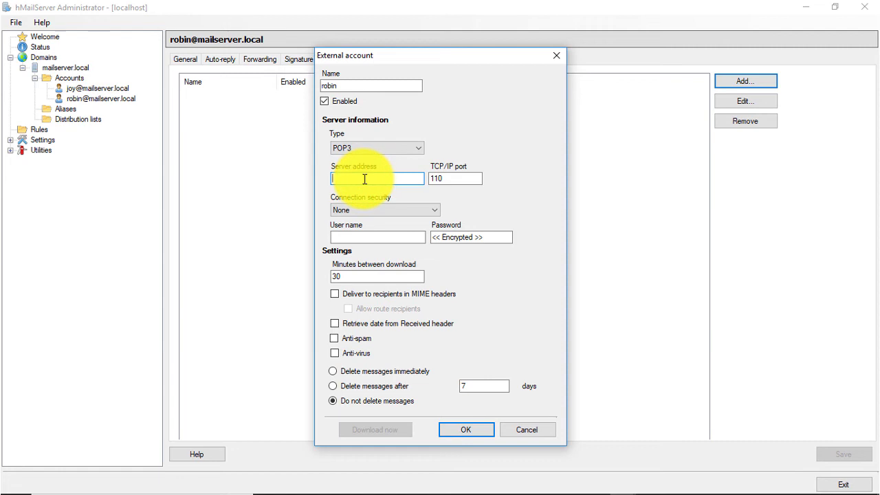
Set server outlook.office365.com, enter the port, and choose STARTTLS (Required) security
type("outlook.office365.com")
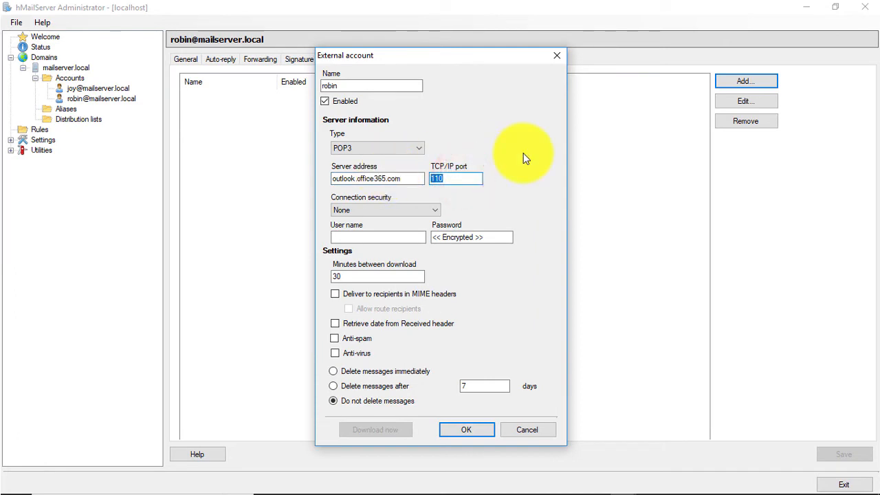
type("995")
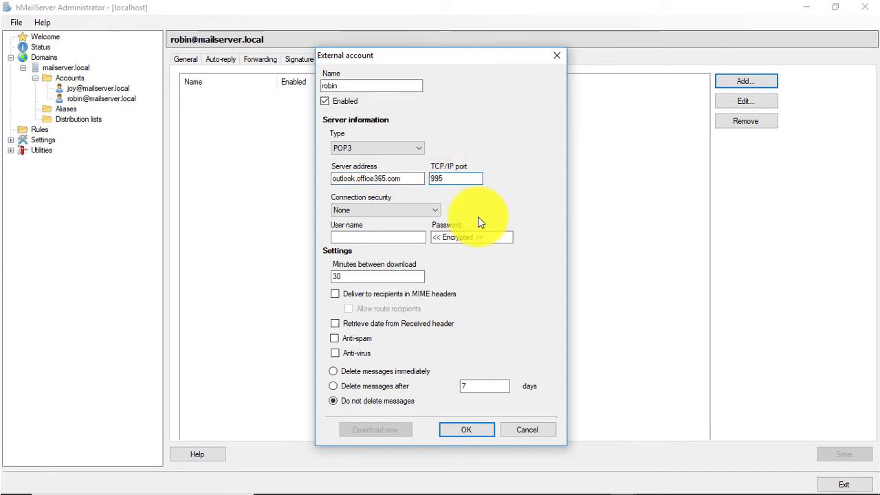
left_click(384, 210)
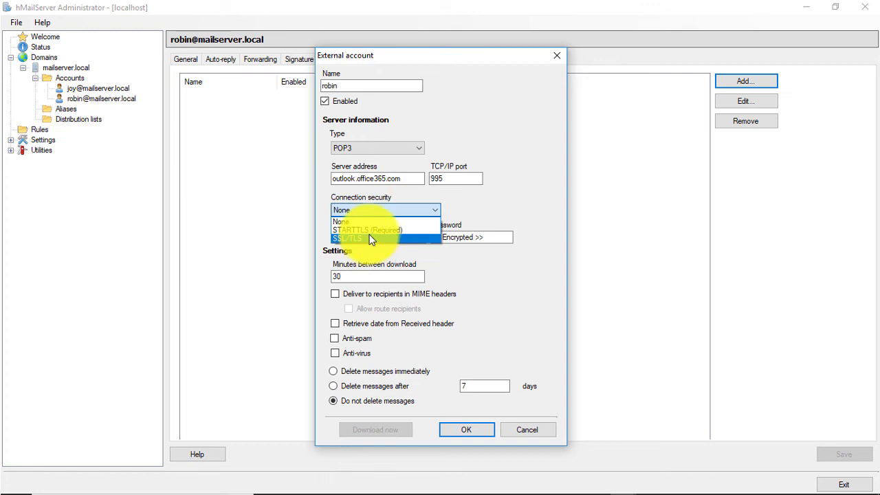
mouse_move(376, 230)
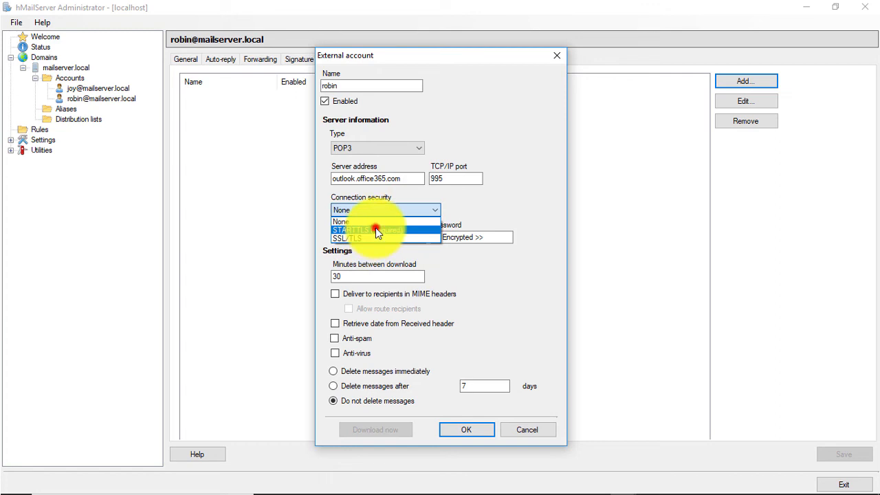
left_click(368, 228)
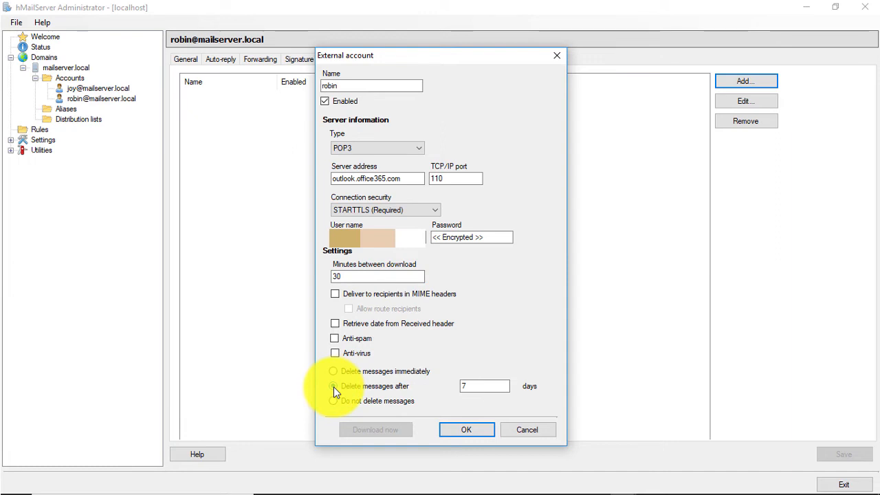
Save the 'robin' external account with OK so it lists as enabled
left_click(466, 429)
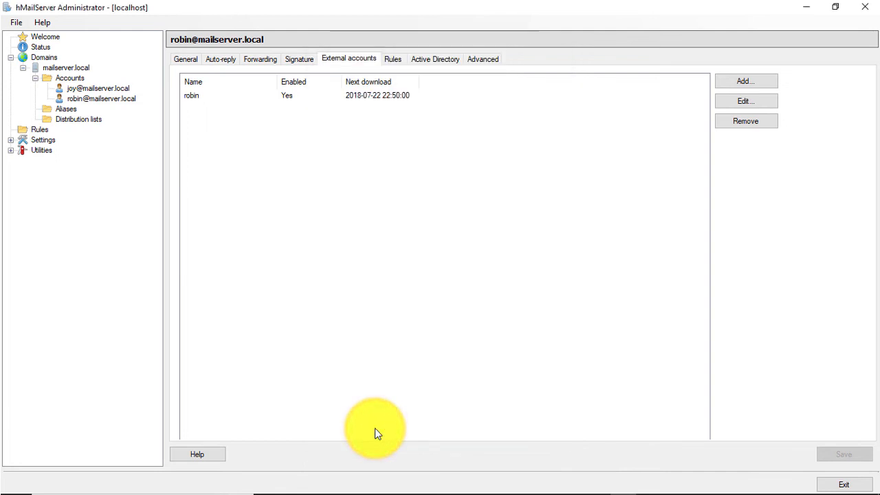
Navigate Domains > mailserver.local > Accounts to list joy and robin as enabled
left_click(39, 50)
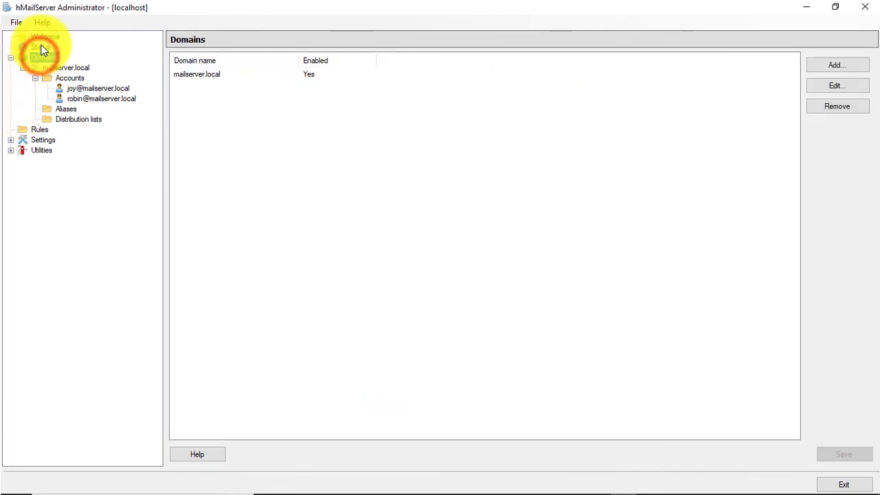
left_click(66, 68)
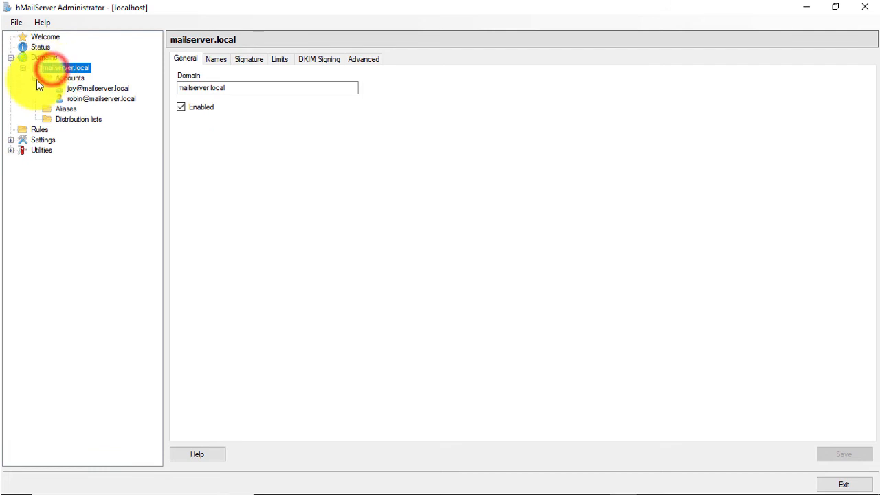
left_click(71, 78)
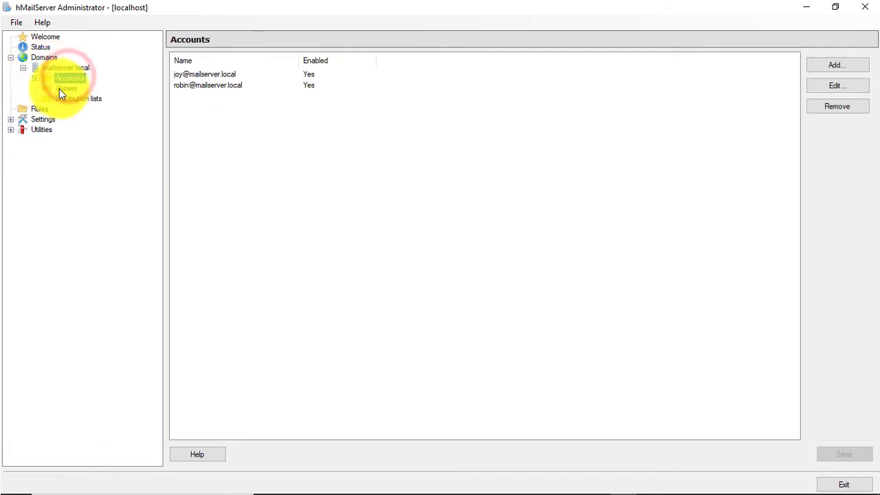